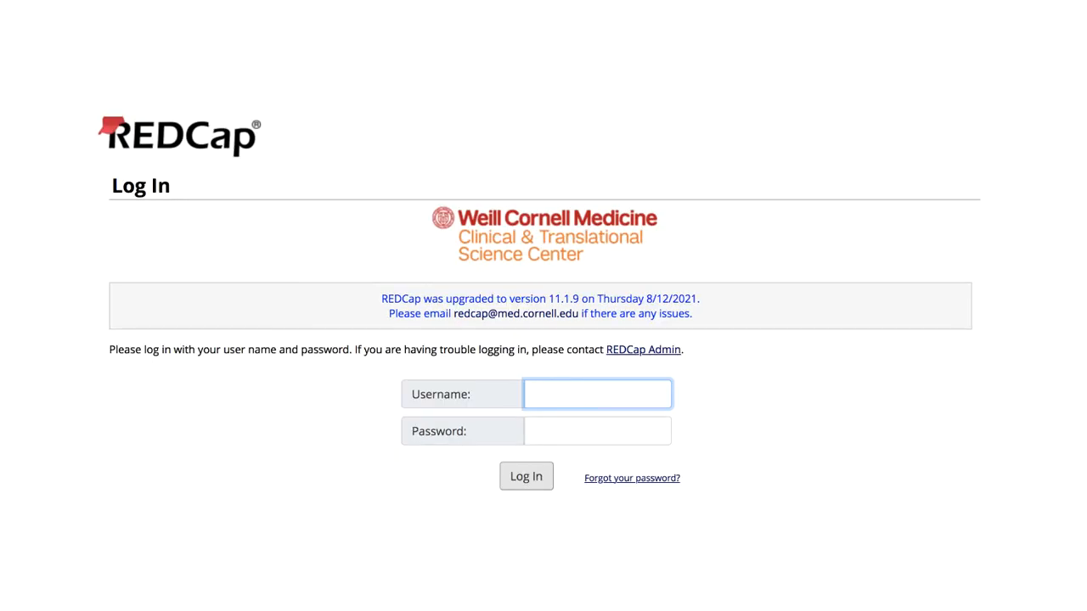
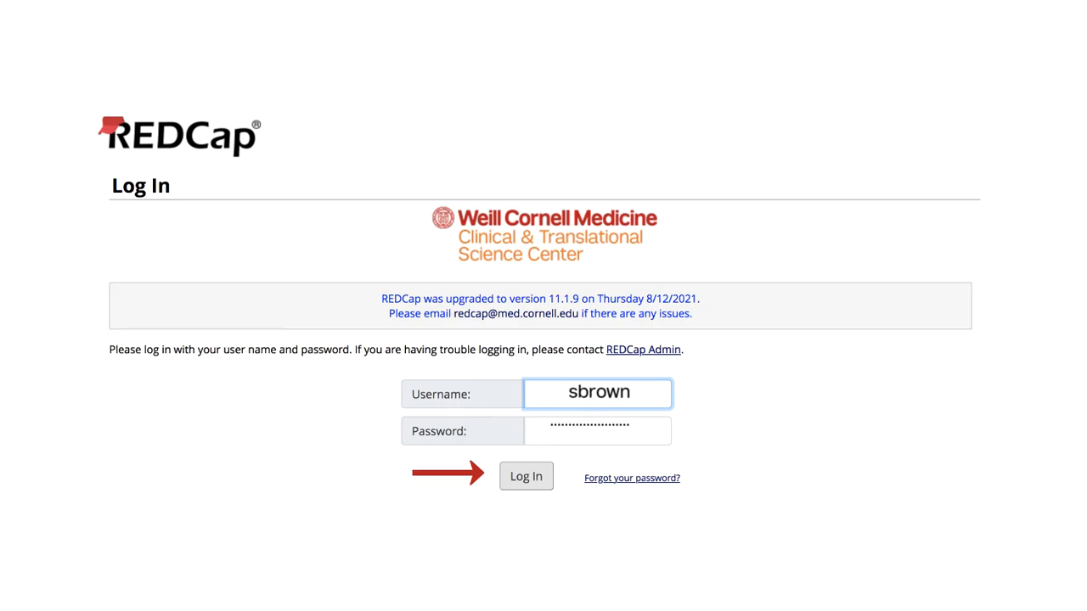
- Sign in and give the new project the title 'Cancer Research Project' with purpose Research
click(527, 476)
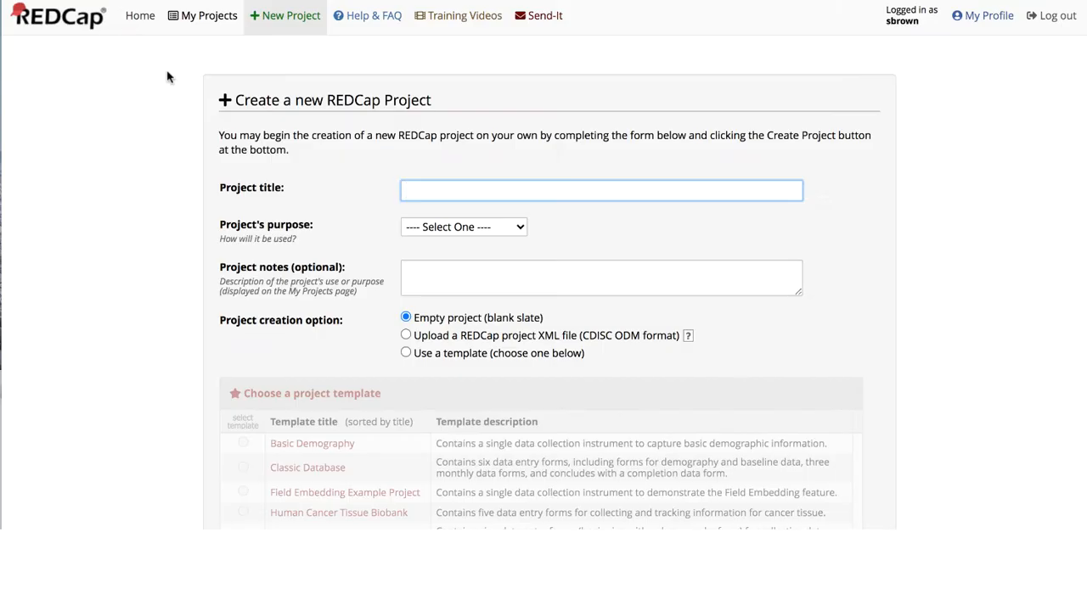
mouse_move(284, 15)
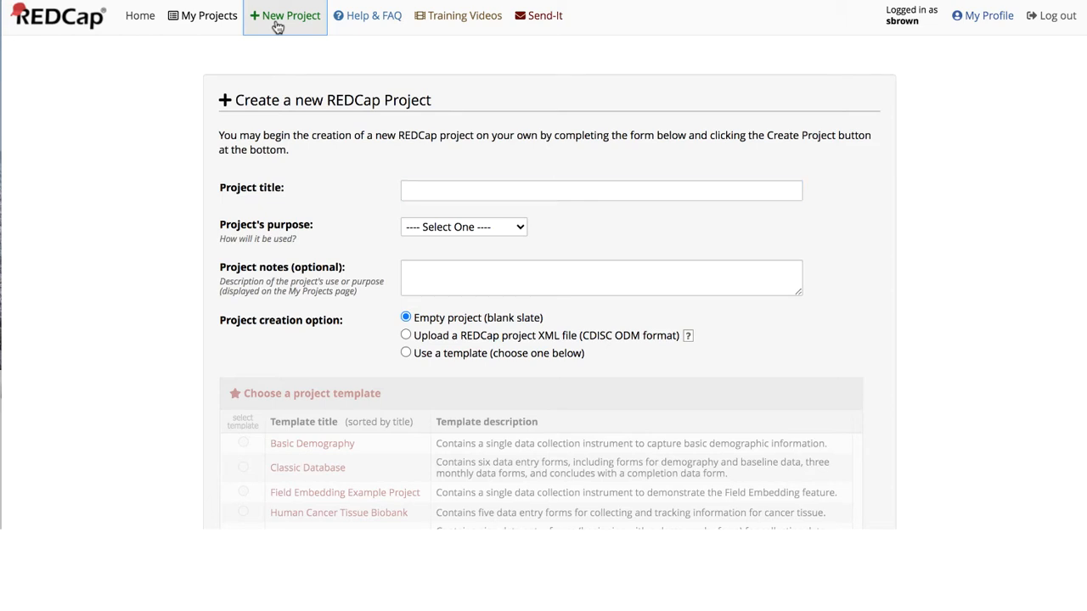
click(602, 191)
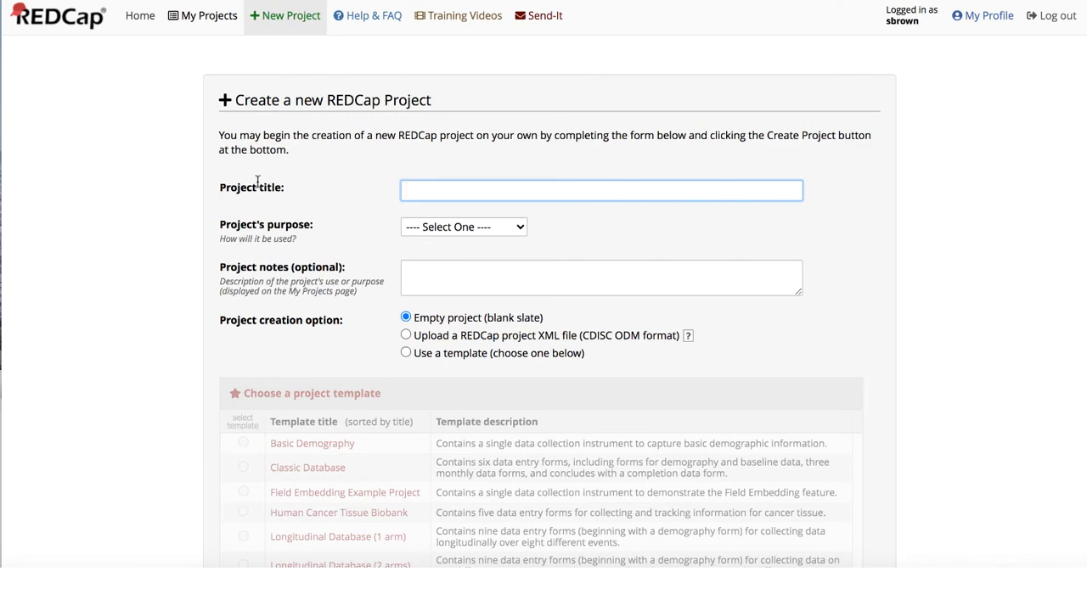
click(461, 228)
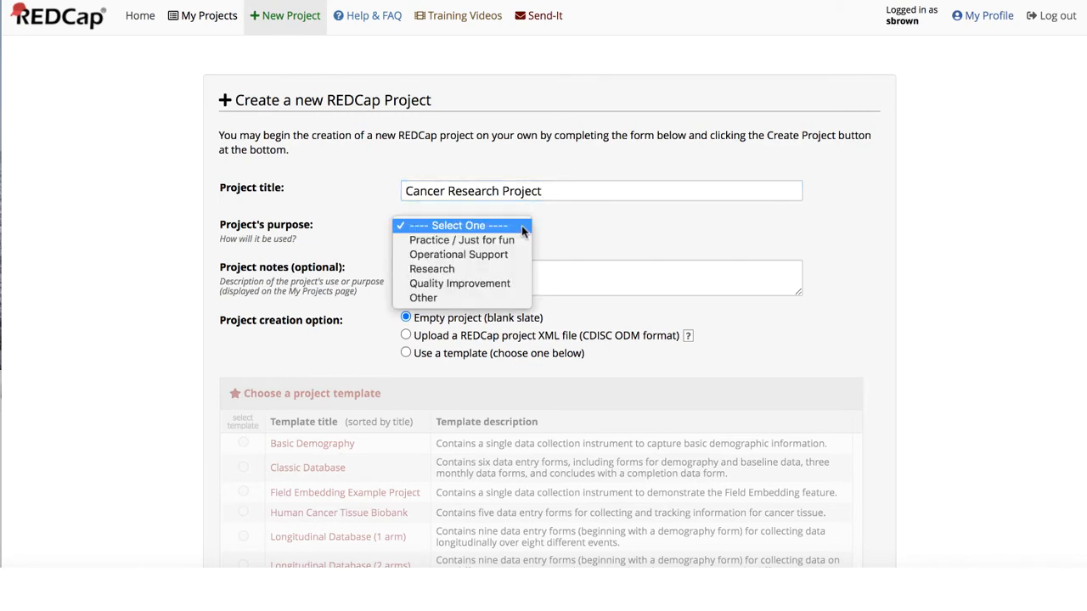
mouse_move(509, 297)
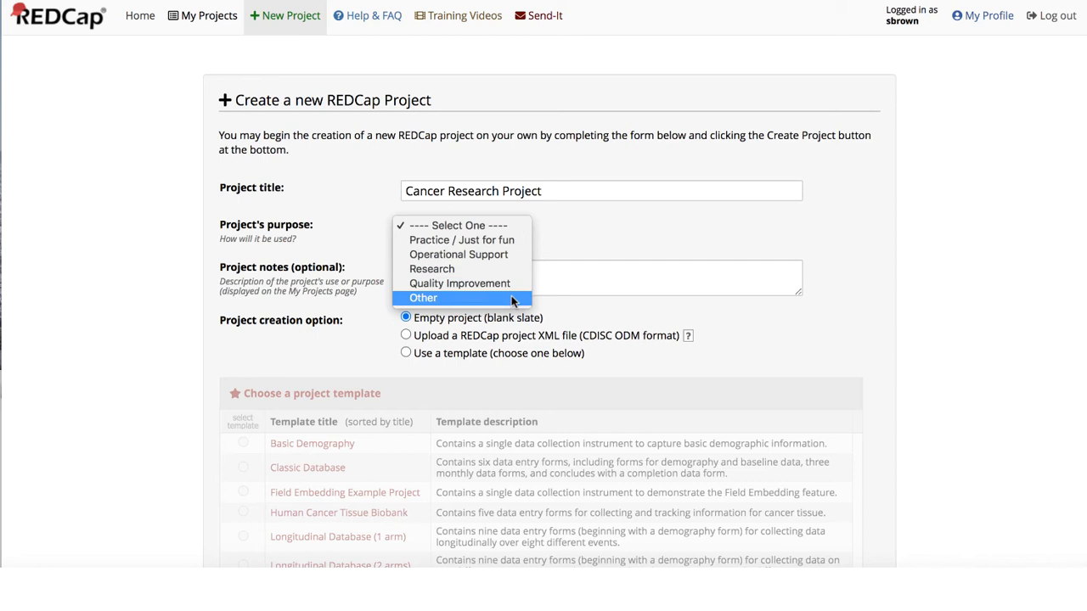
mouse_move(462, 240)
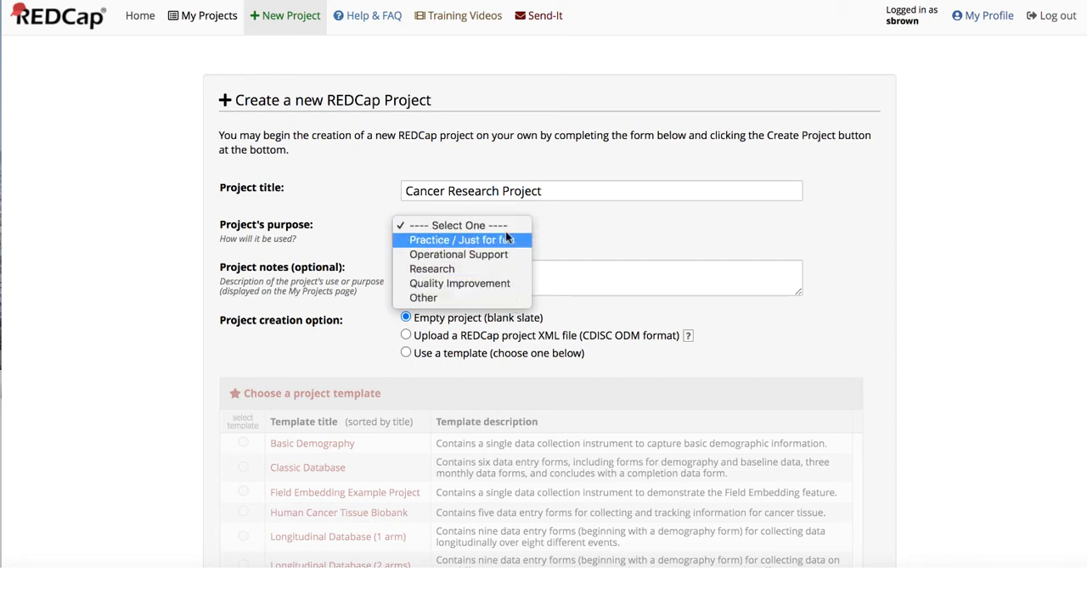
click(431, 269)
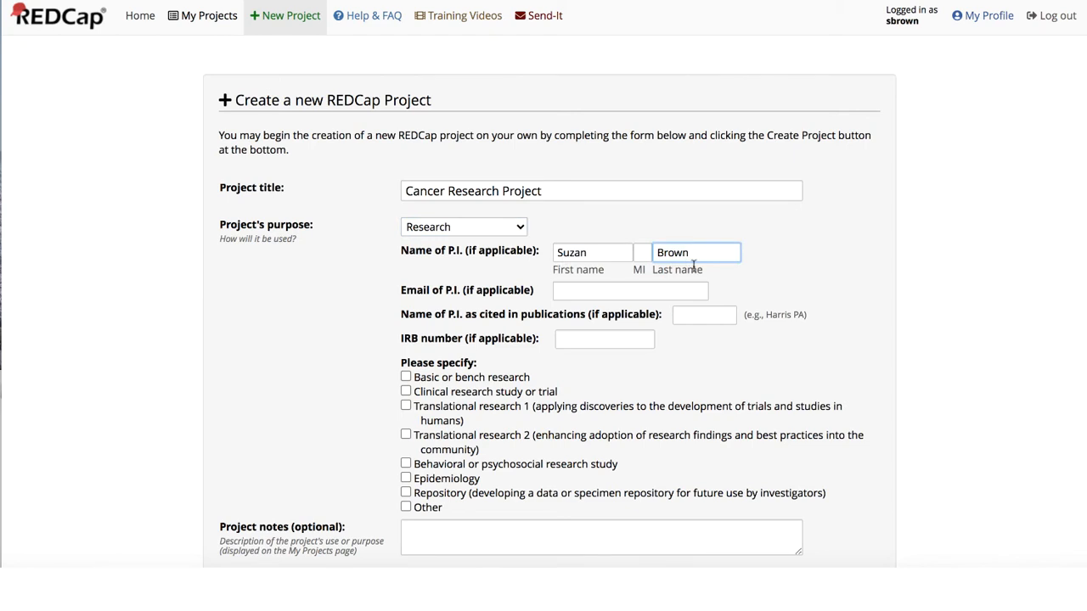
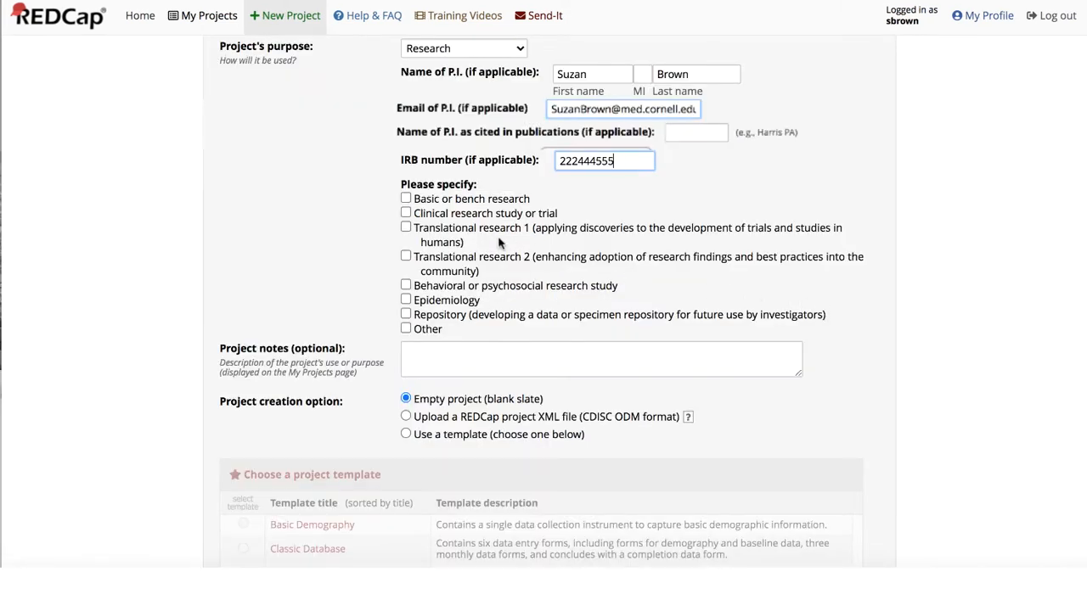
click(406, 214)
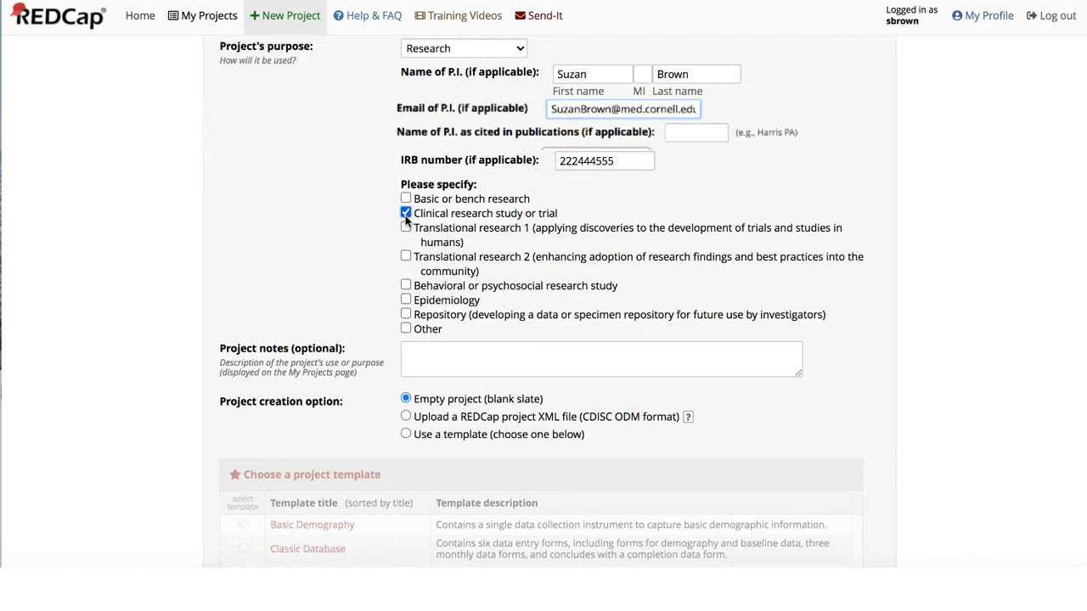
mouse_move(875, 296)
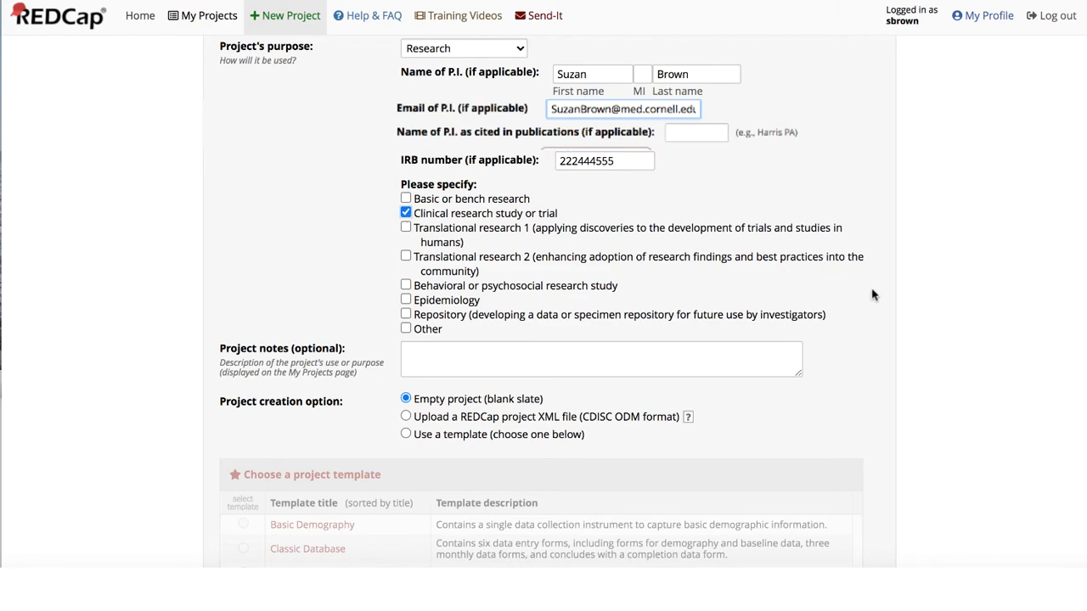
scroll(down, 3)
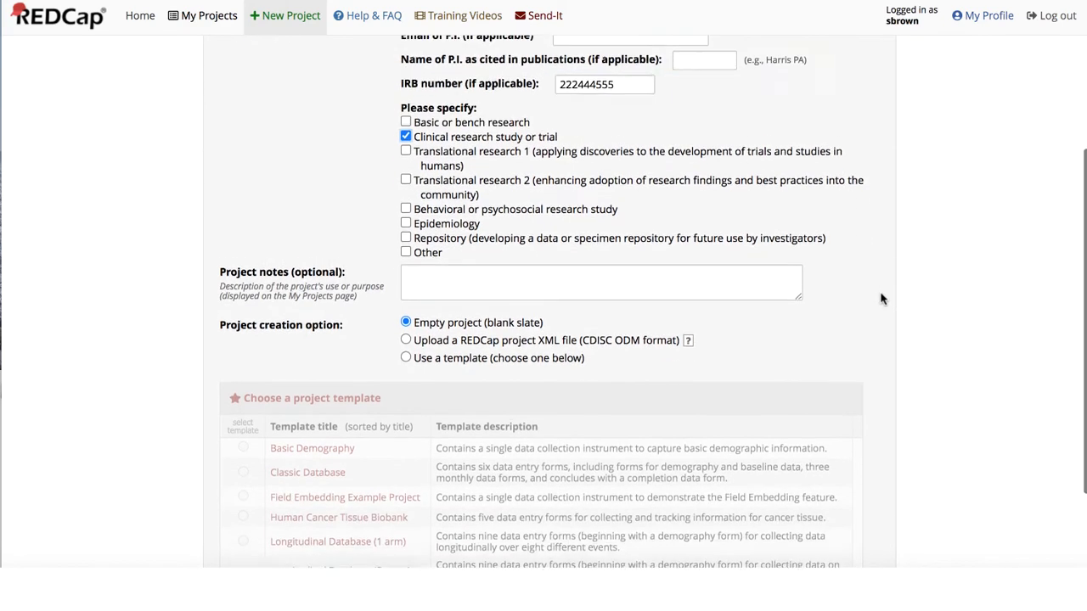
scroll(down, 3)
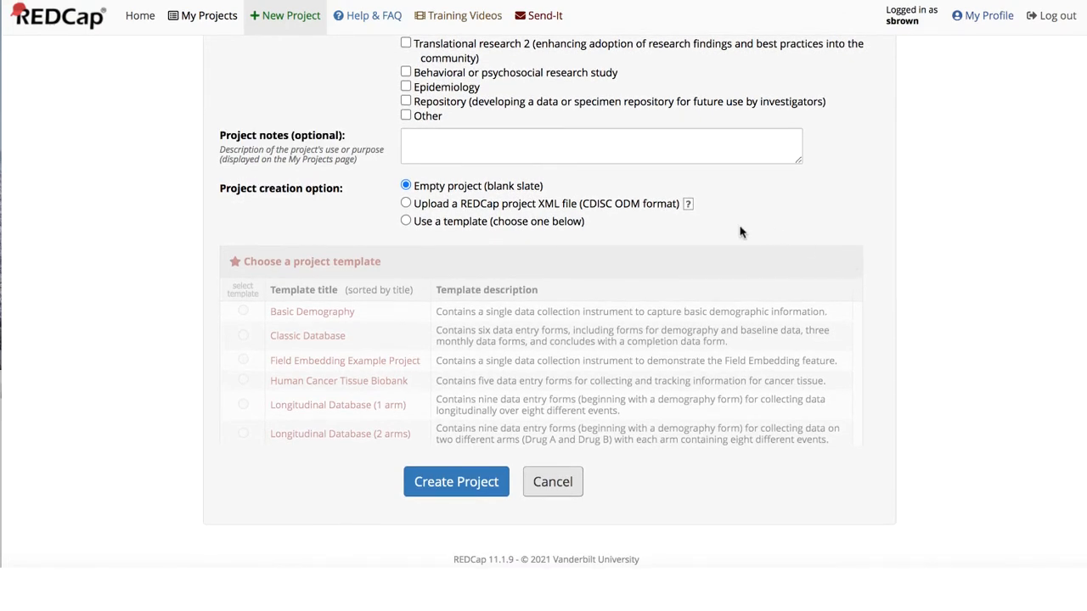
mouse_move(704, 188)
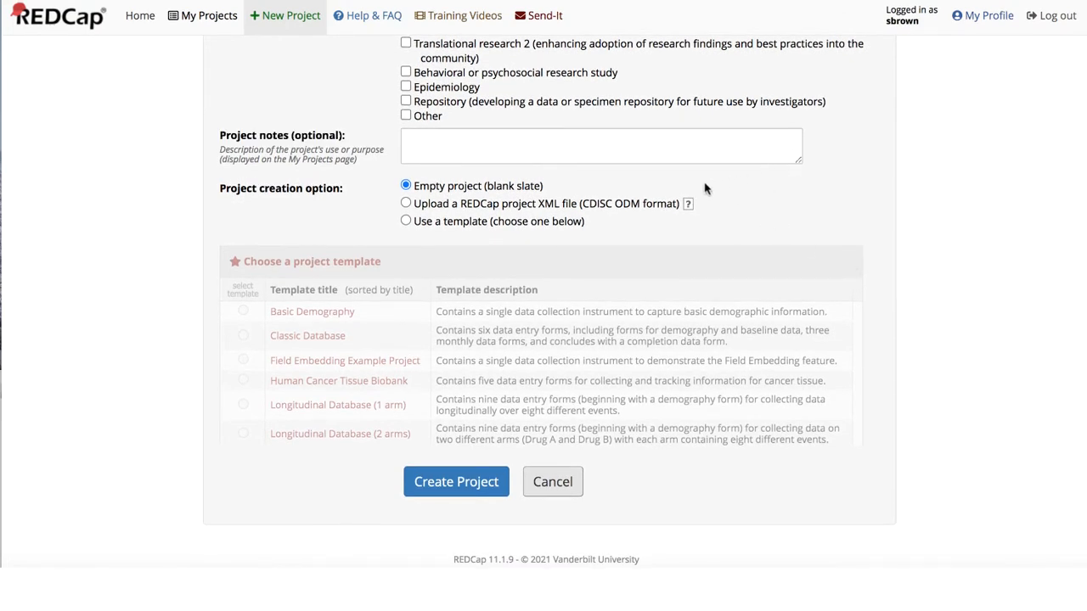
mouse_move(570, 193)
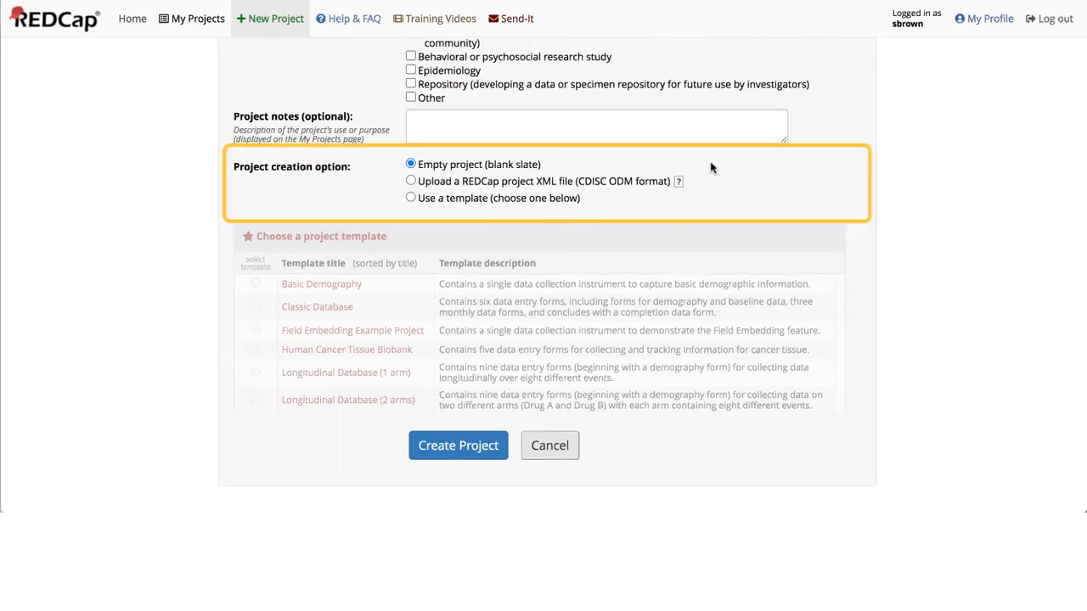
mouse_move(698, 168)
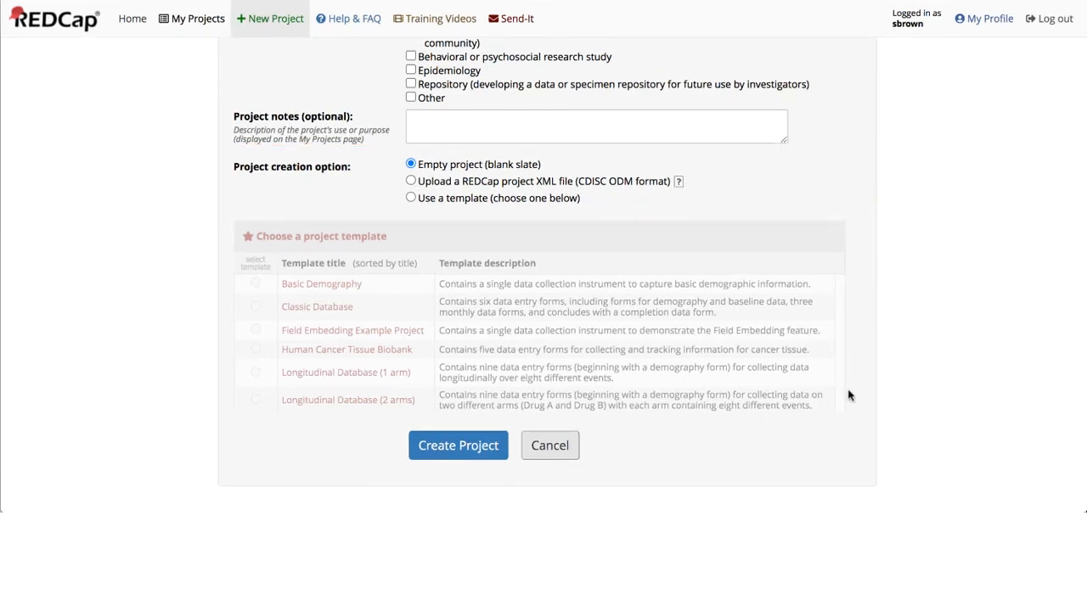
mouse_move(469, 482)
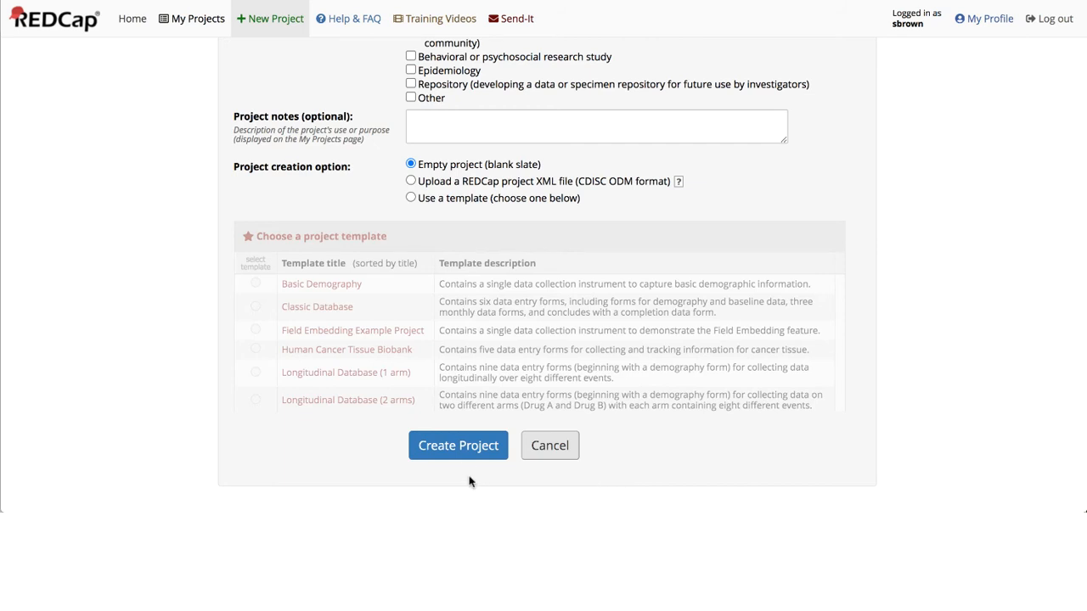
- Submit the form and write the summary 'This is a detailed summary of the cancer research project.'
click(458, 445)
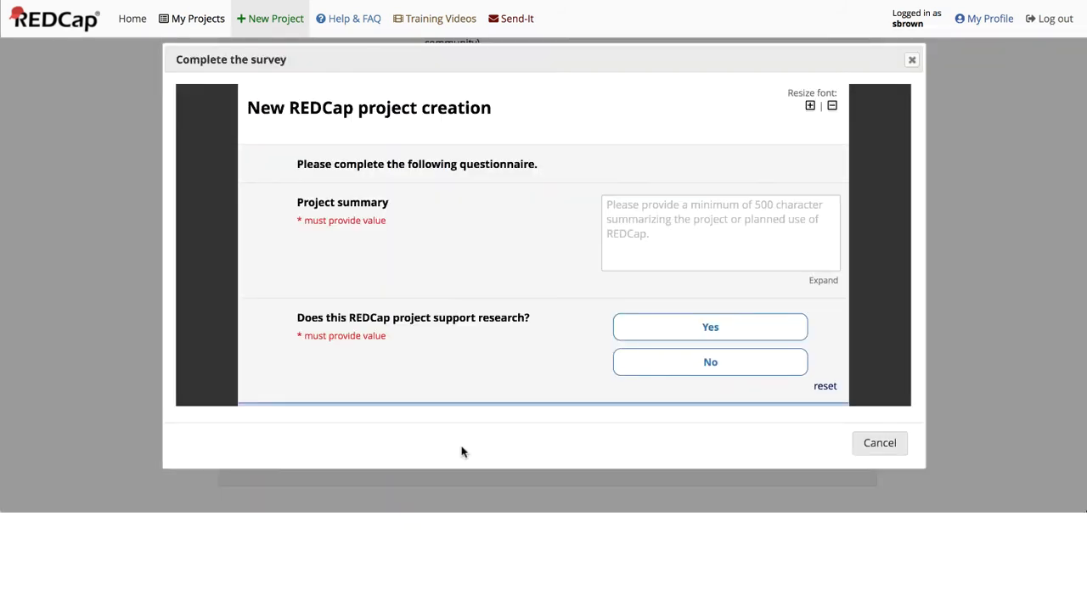
click(720, 229)
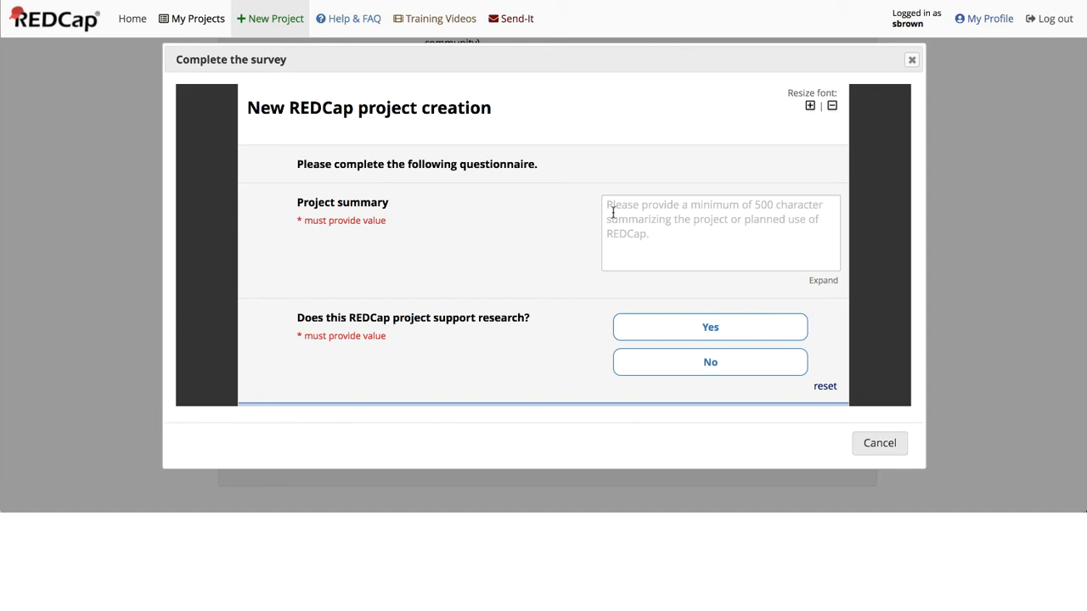
text(This)
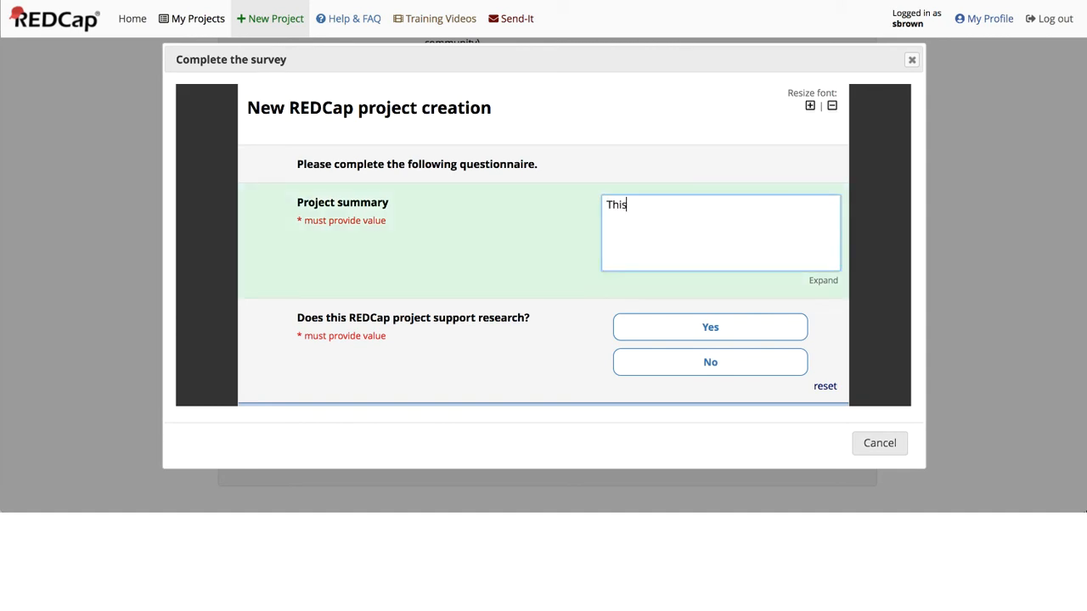
text(is a d)
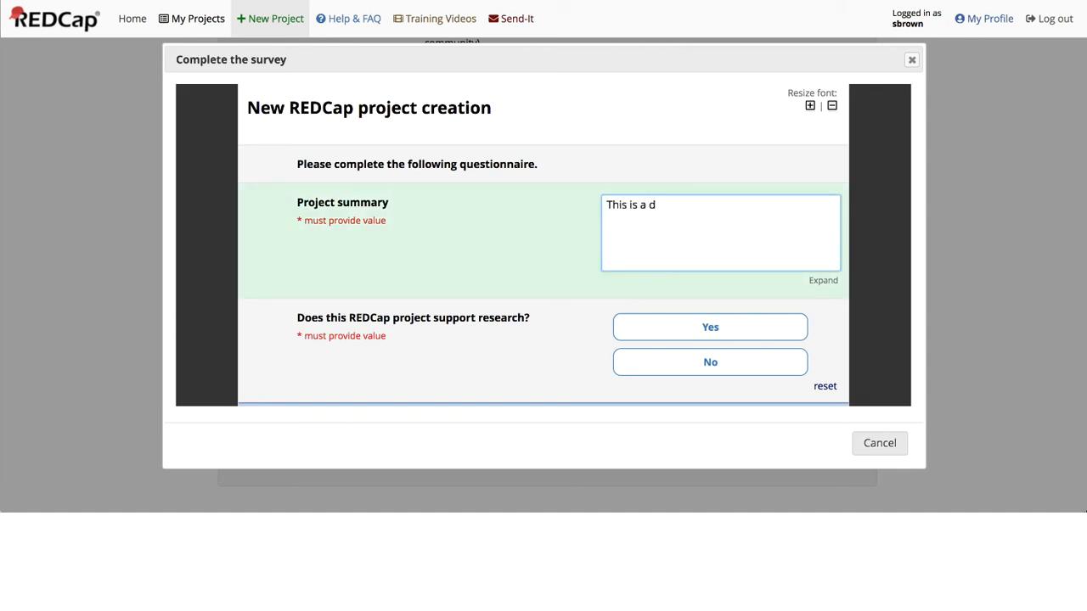
text(etailed su)
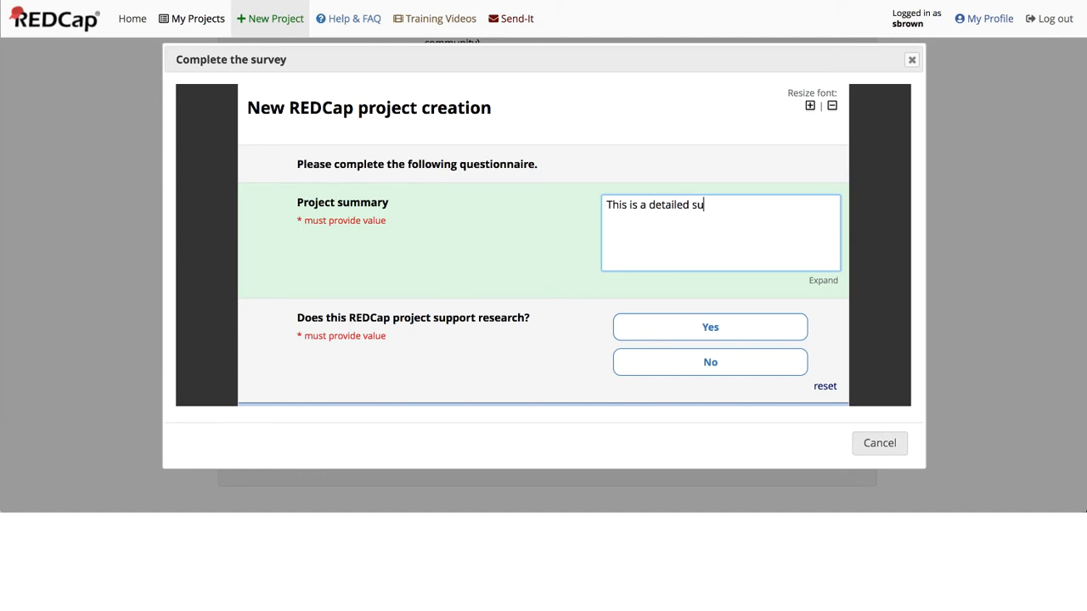
text(mmary of the)
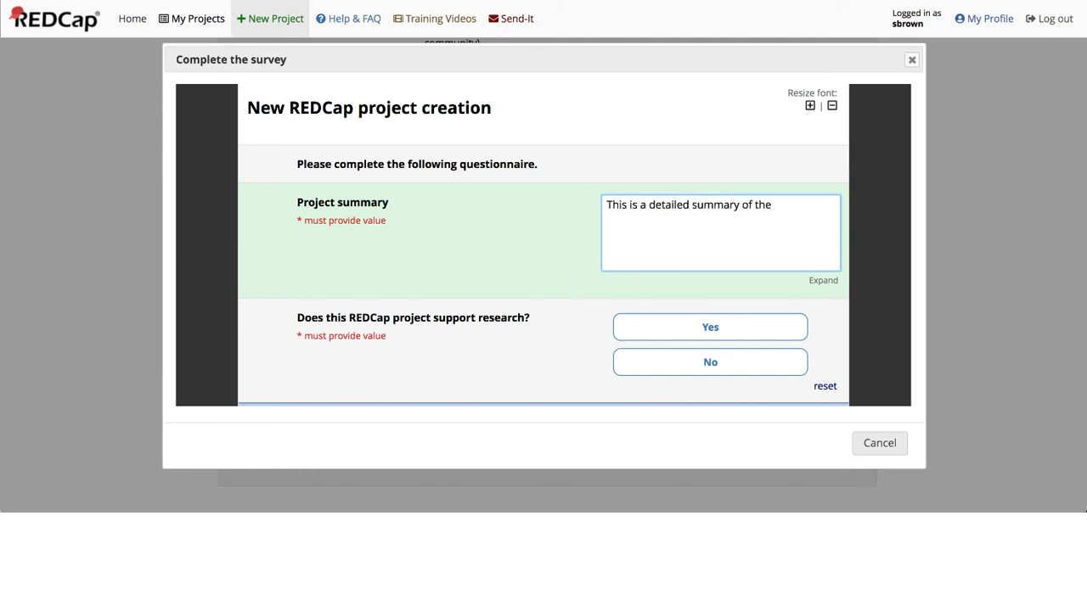
text(cancer research project.)
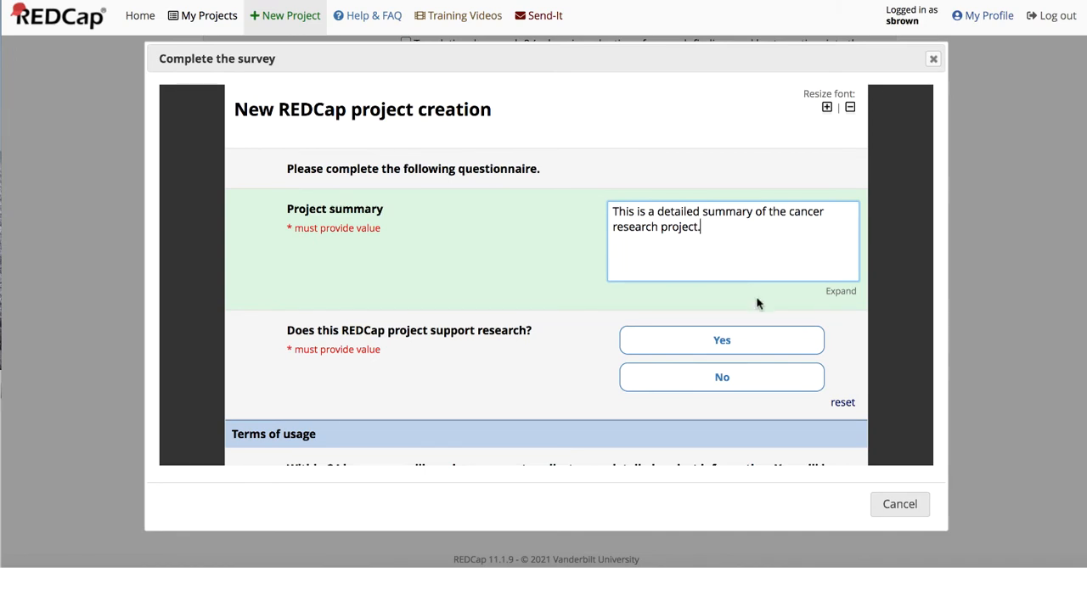
- Answer Yes to research support and Yes to eConsent use in the creation survey
click(720, 339)
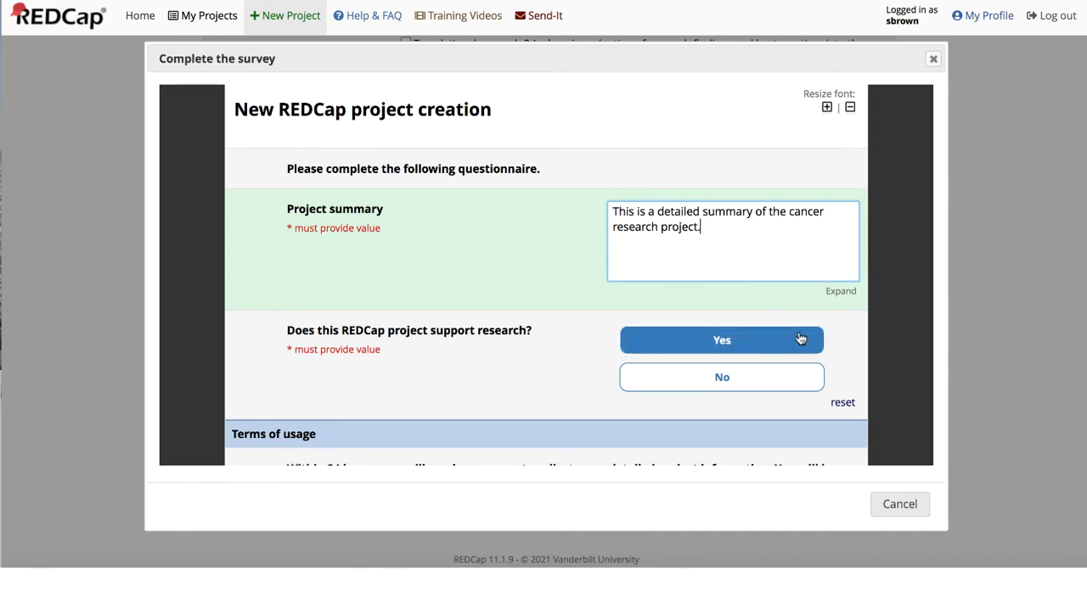
mouse_move(765, 349)
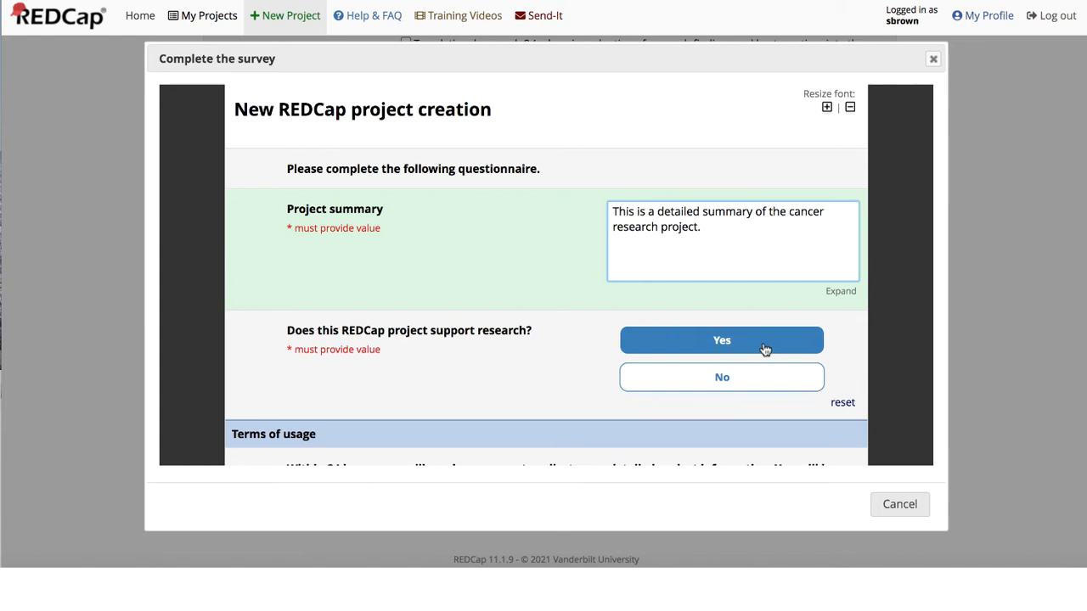
click(720, 340)
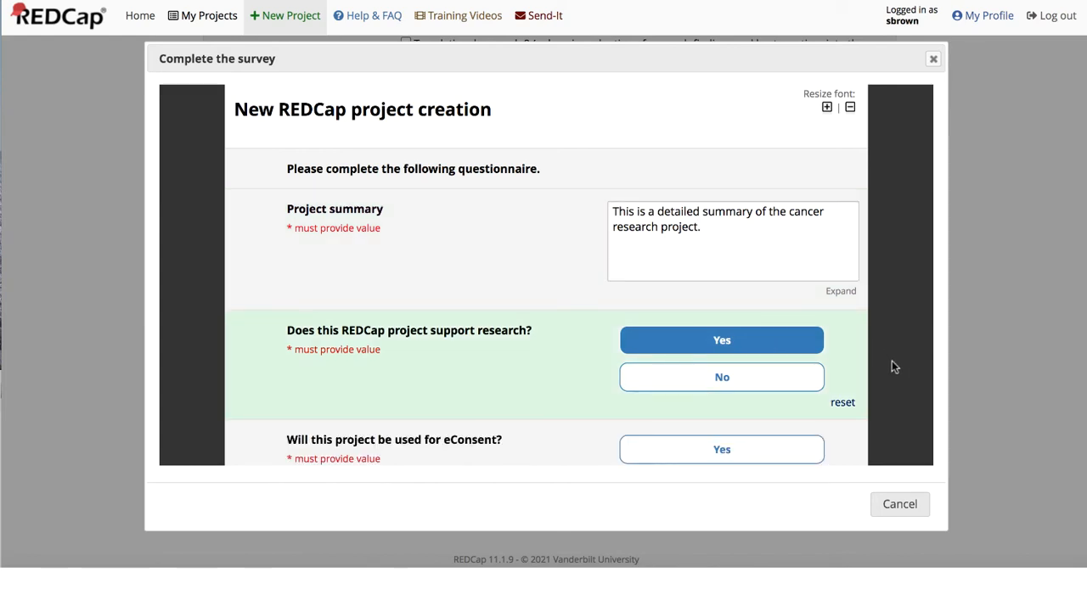
scroll(down, 3)
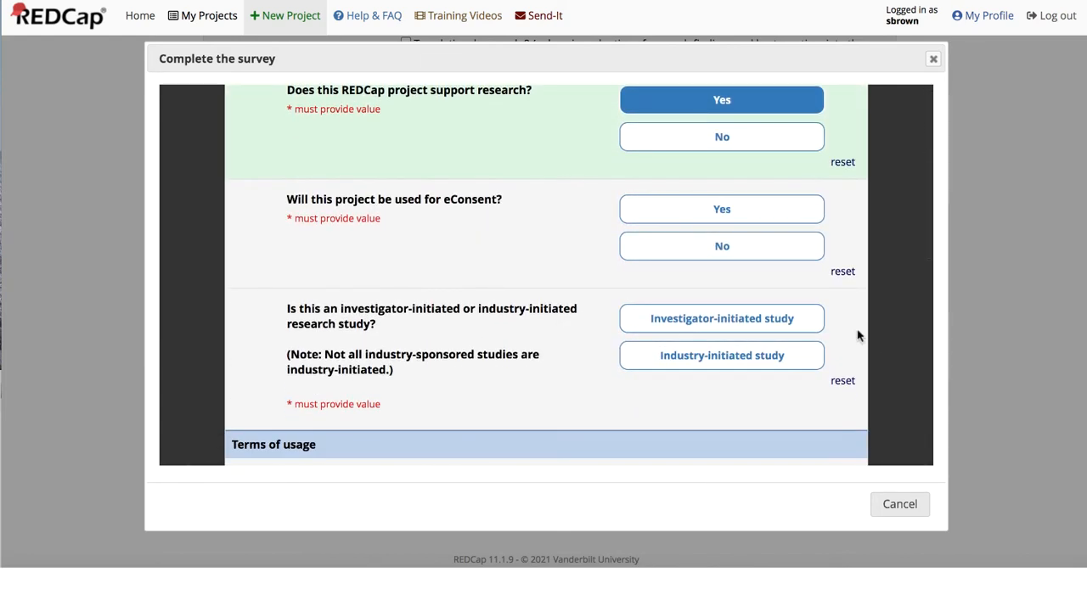
click(720, 244)
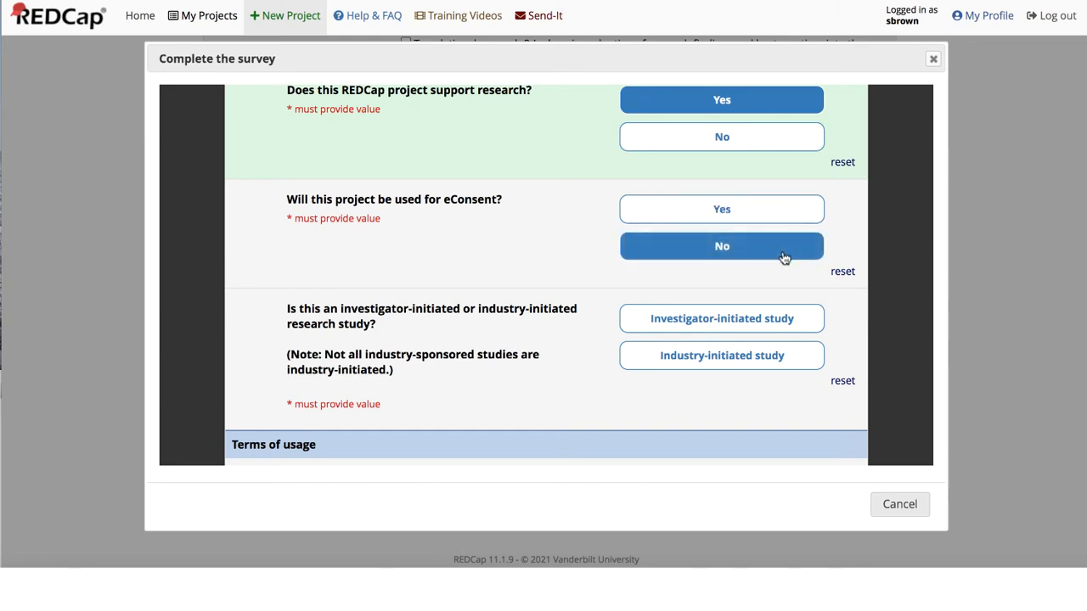
click(720, 209)
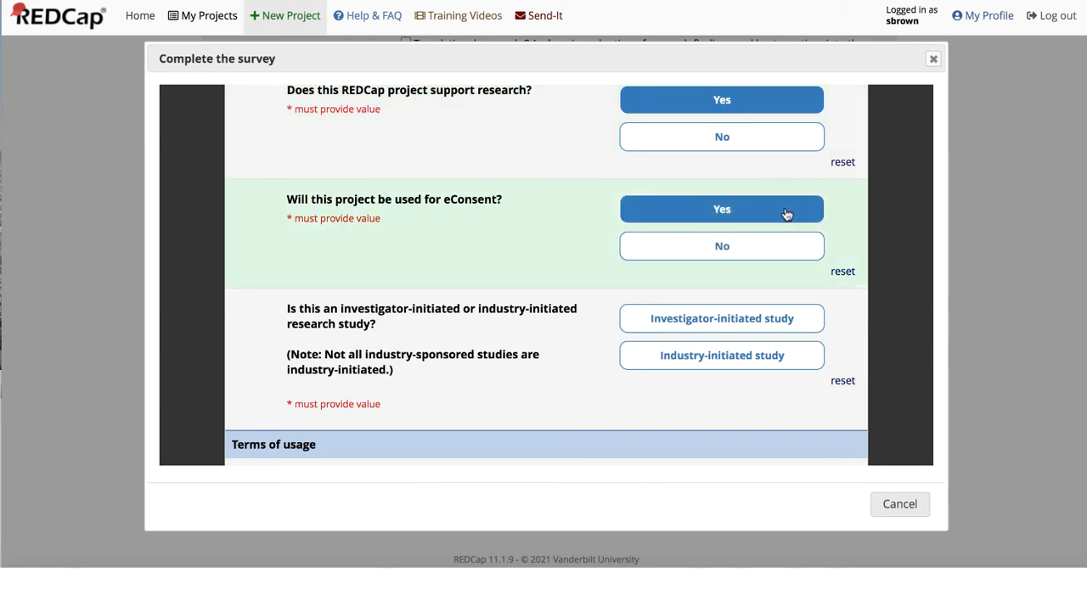
scroll(down, 3)
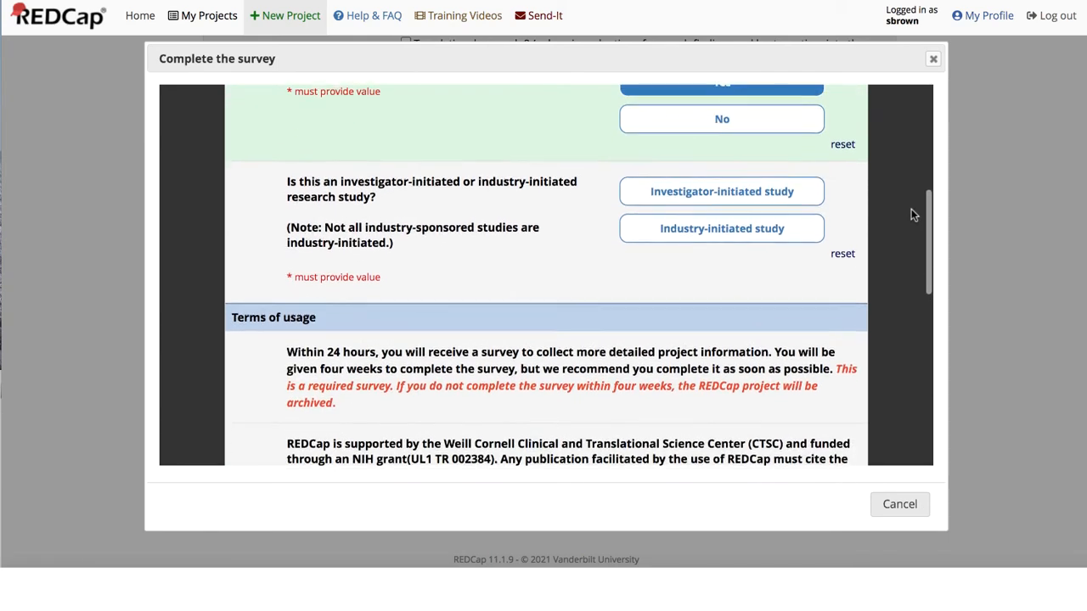
- Settle the study type on Investigator-initiated study
click(720, 153)
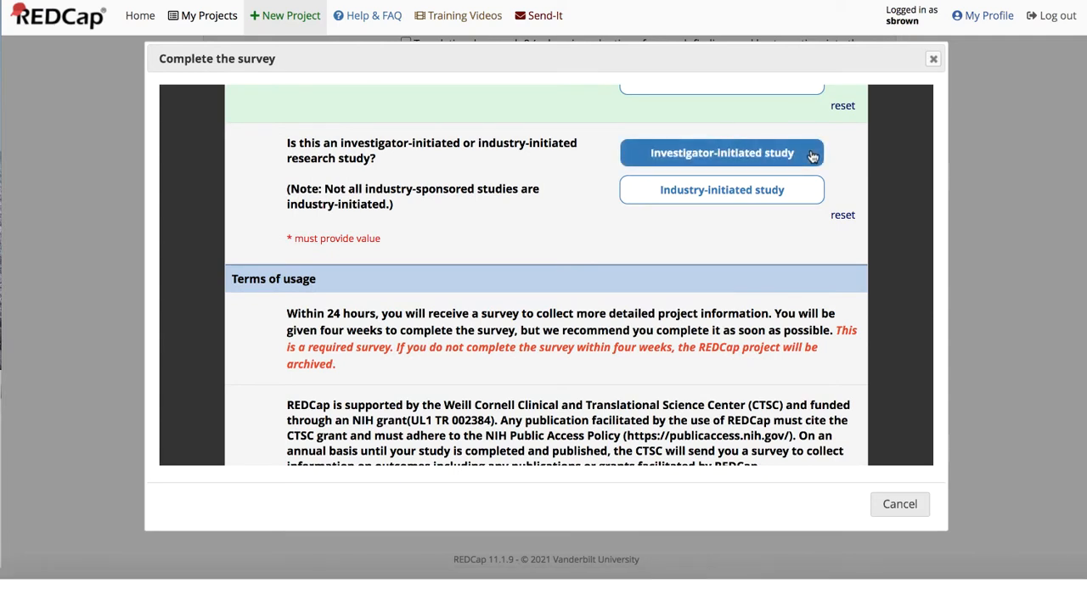
click(720, 191)
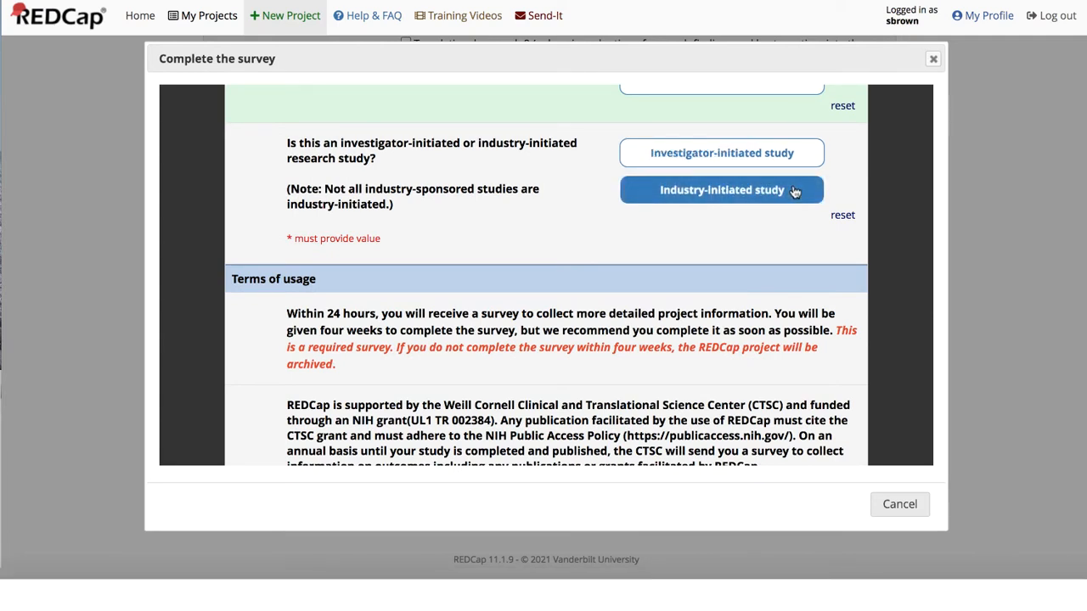
click(720, 153)
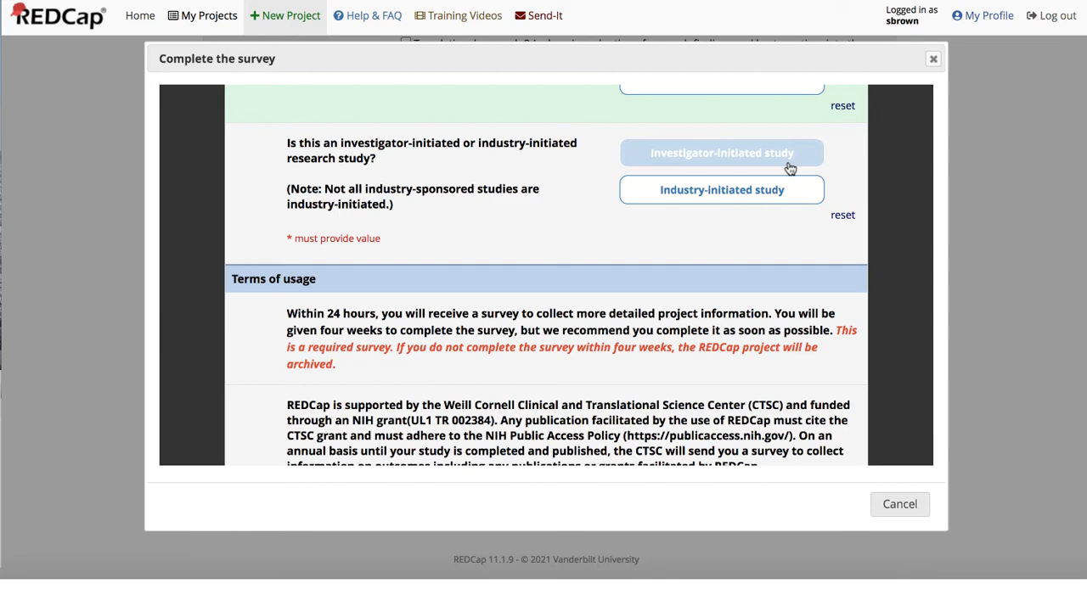
click(720, 153)
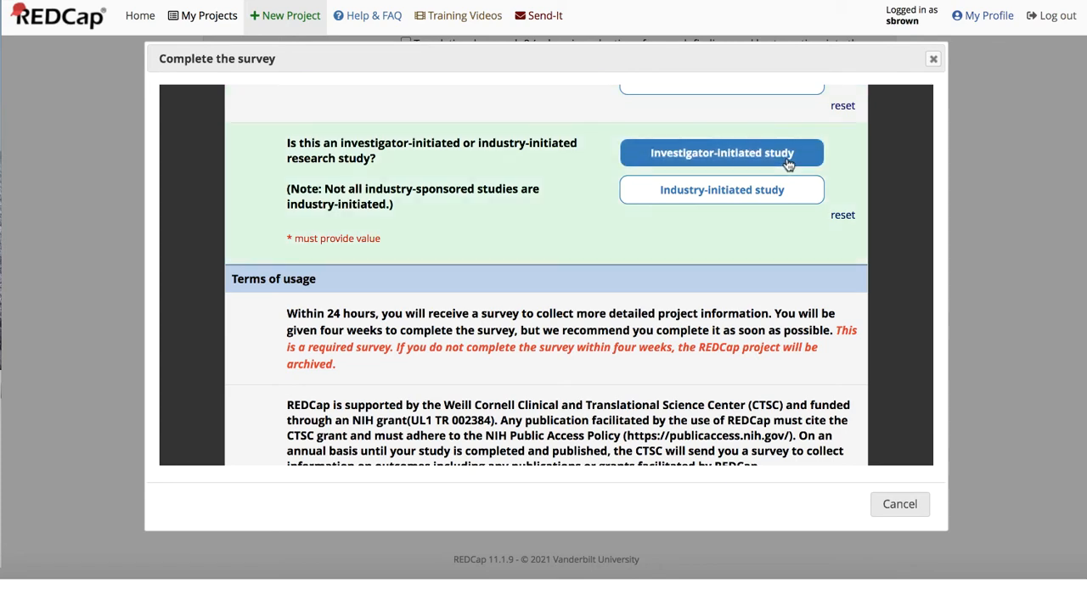
- Agree to the terms and submit the creation survey to create the Cancer Research Project
scroll(down, 3)
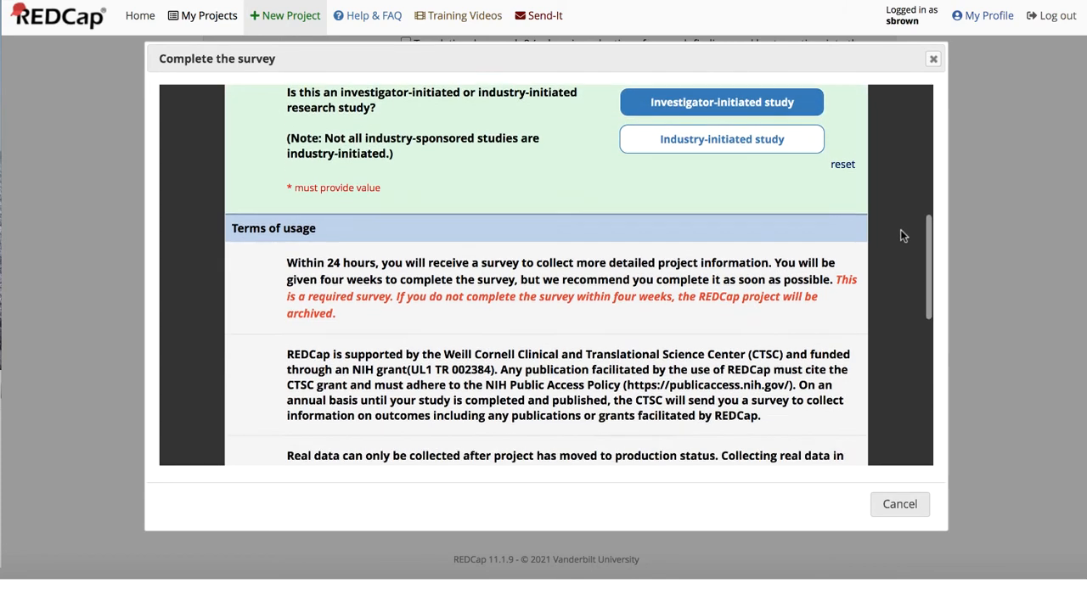
scroll(down, 3)
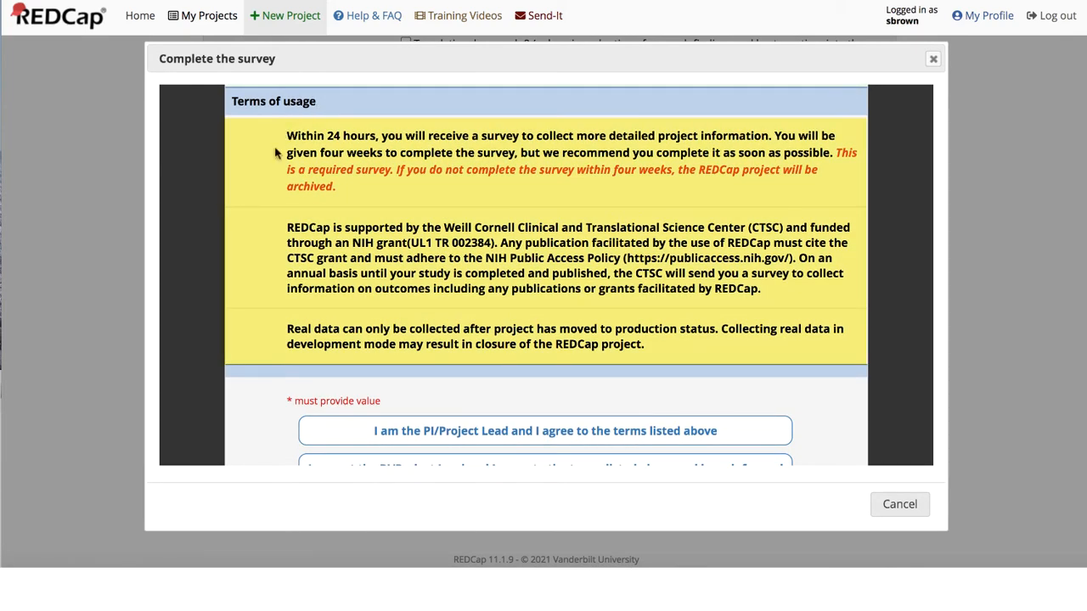
mouse_move(339, 197)
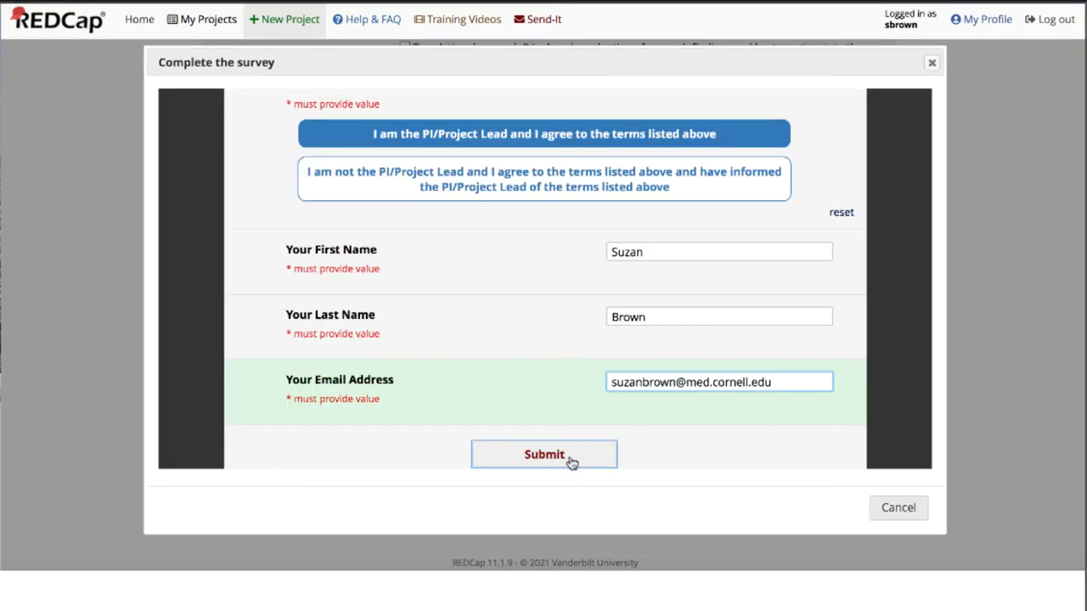
click(543, 455)
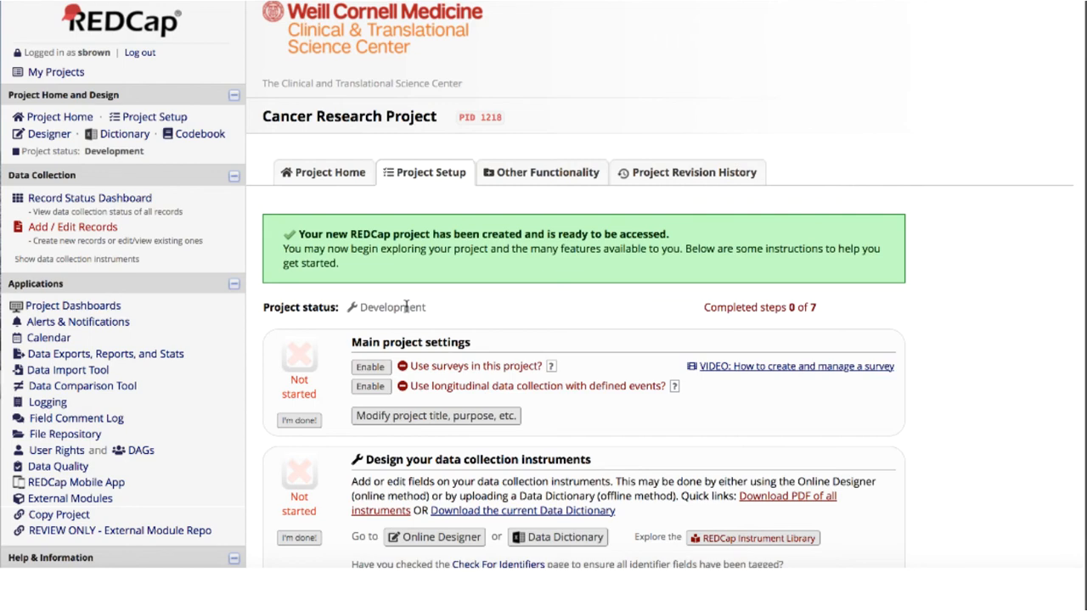
click(221, 13)
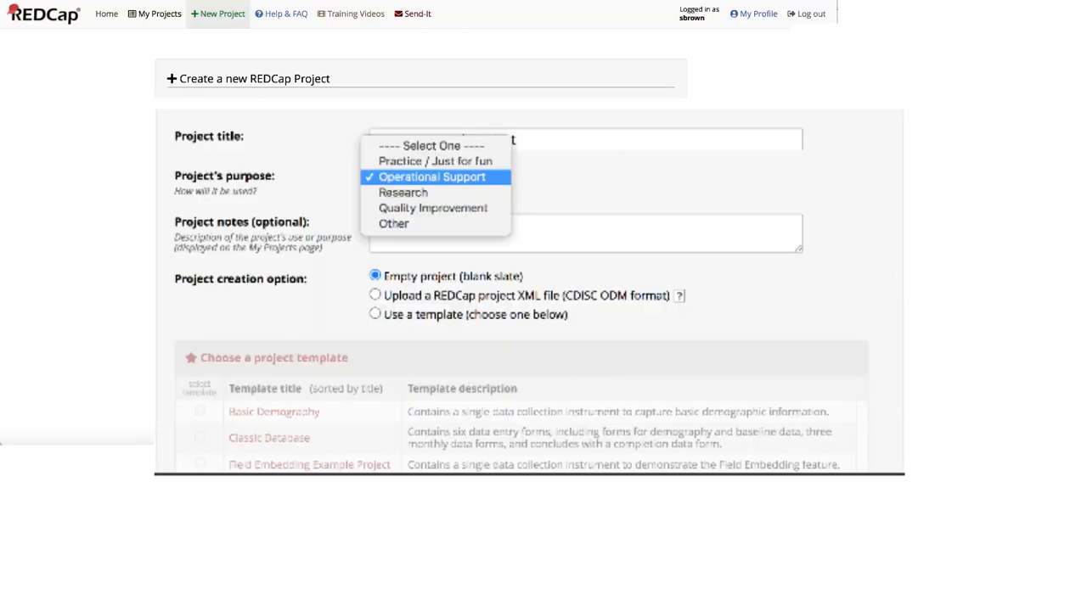